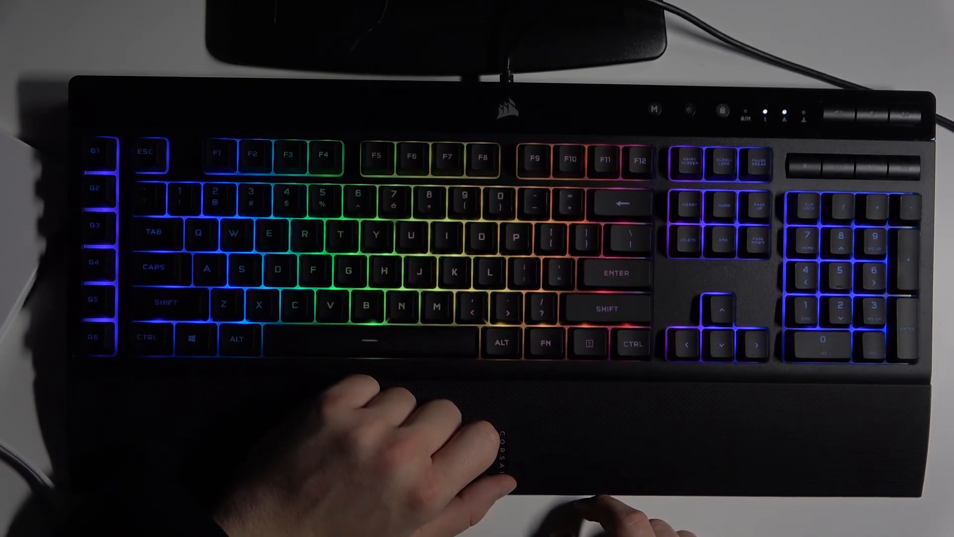
left_click(545, 344)
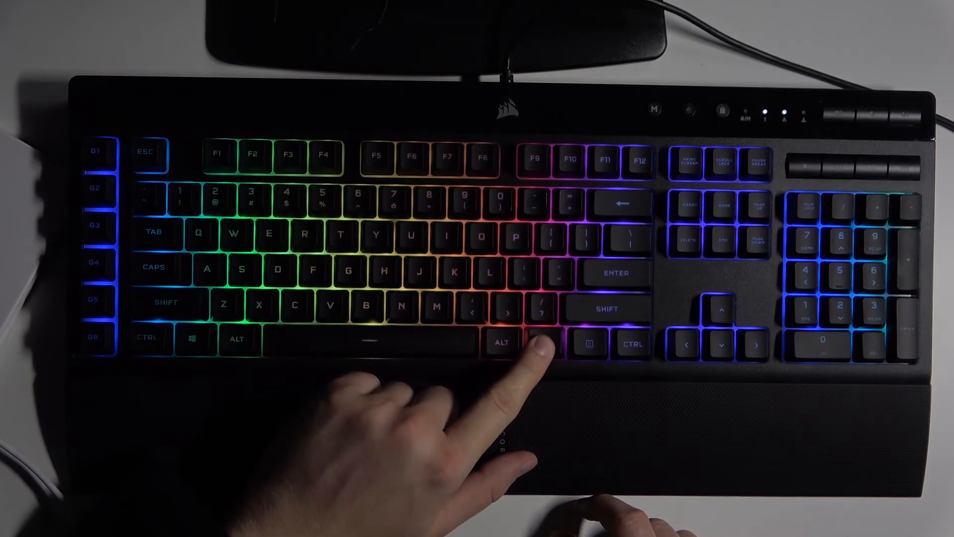